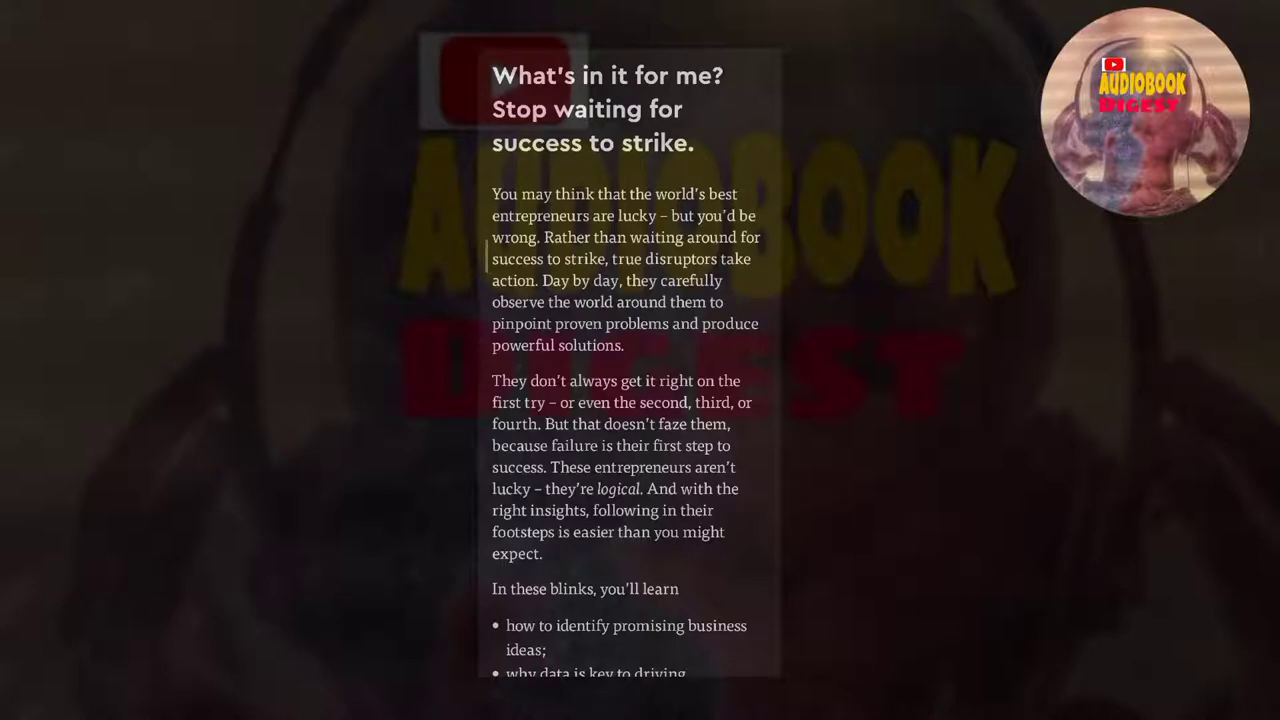
Scroll past 'What's in it for me?' to the first blink's key message on finding opportunity in failure
{"action": "scroll", "scroll_direction": "down", "scroll_amount": 3}
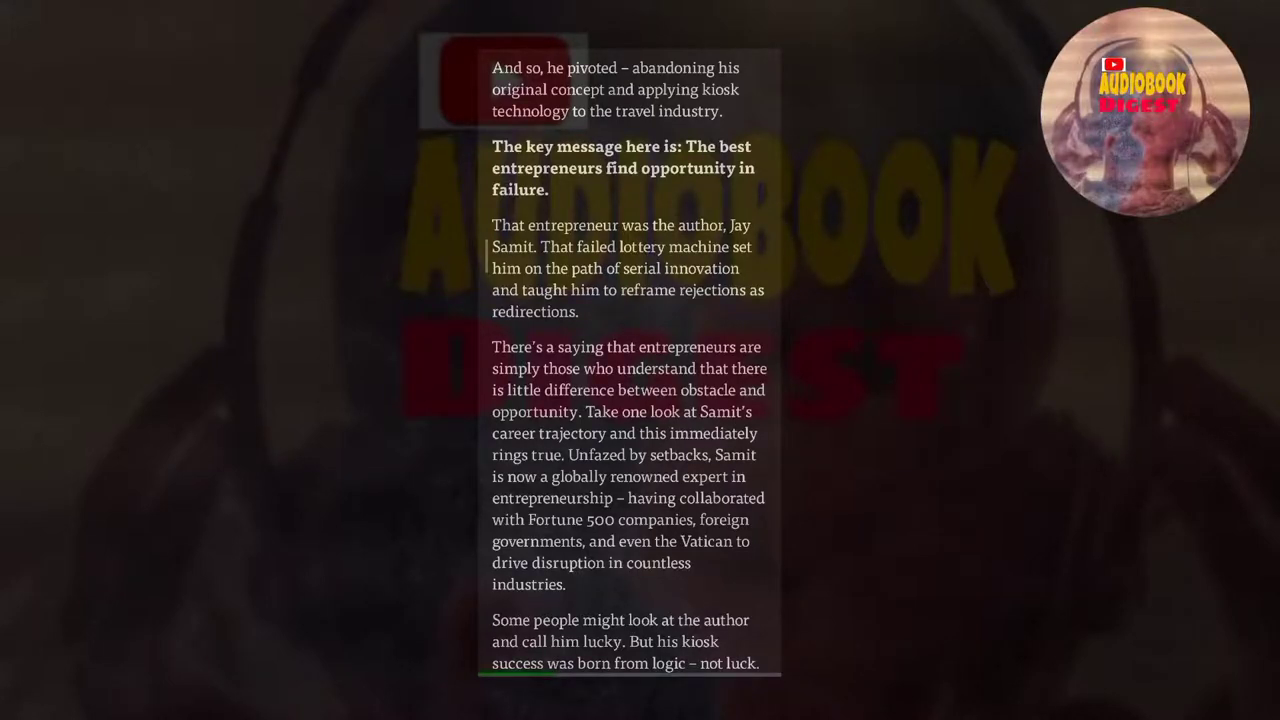
{"action": "scroll", "scroll_direction": "down", "scroll_amount": 3}
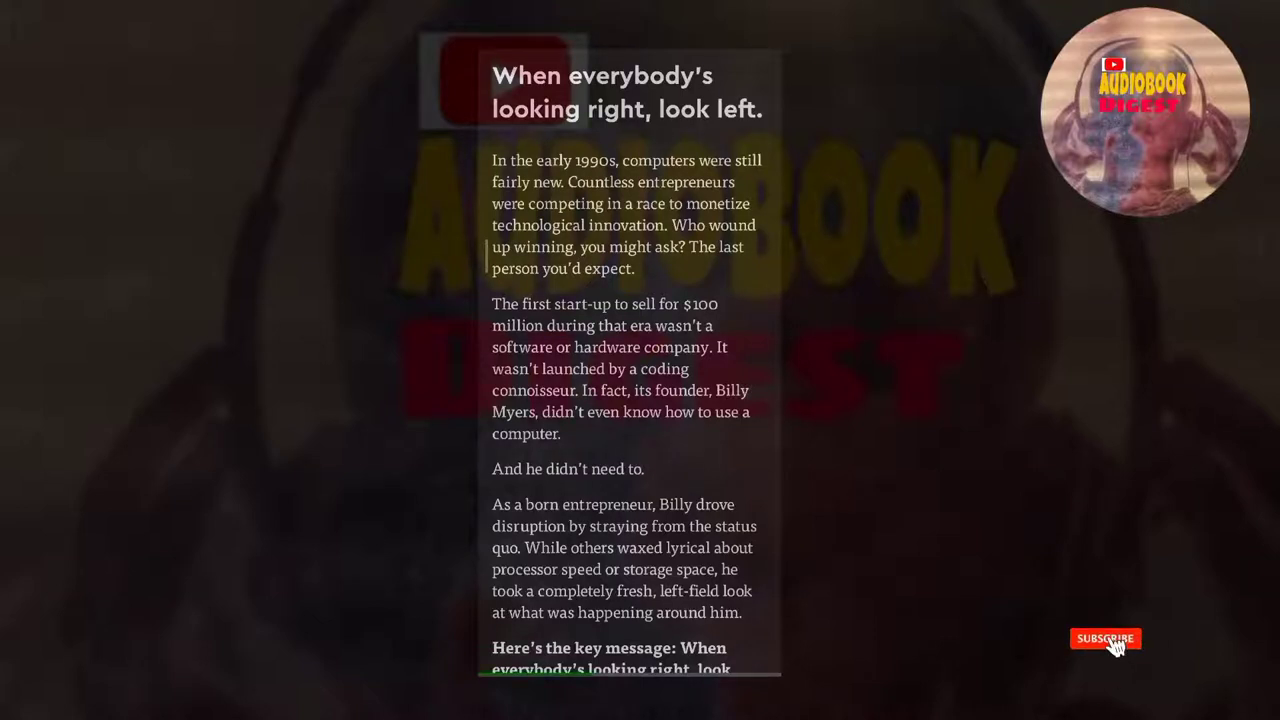
Advance the reader to the 'When everybody's looking right, look left.' blink opening with Billy Myers
{"action": "left_click", "coordinate": [1105, 638]}
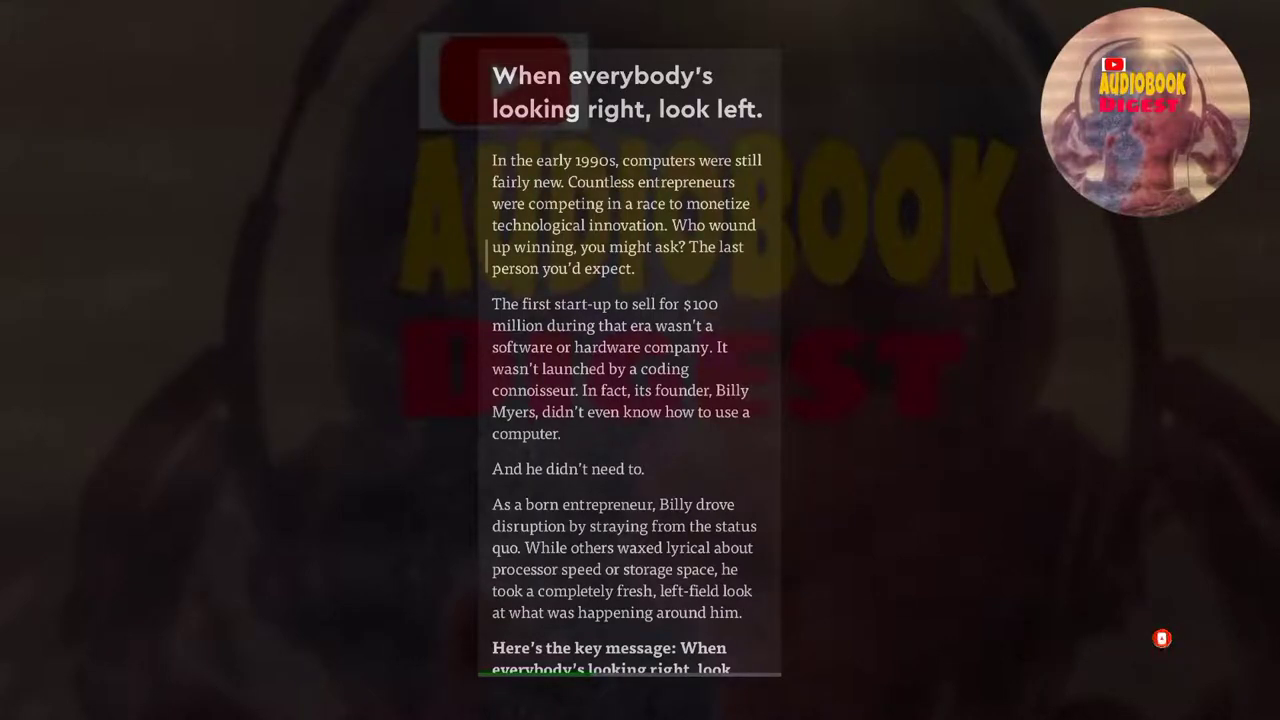
Scroll past the dust-cover story to the market-love blink opening with the Tune In Hook Up flop
{"action": "scroll", "scroll_direction": "down", "scroll_amount": 3}
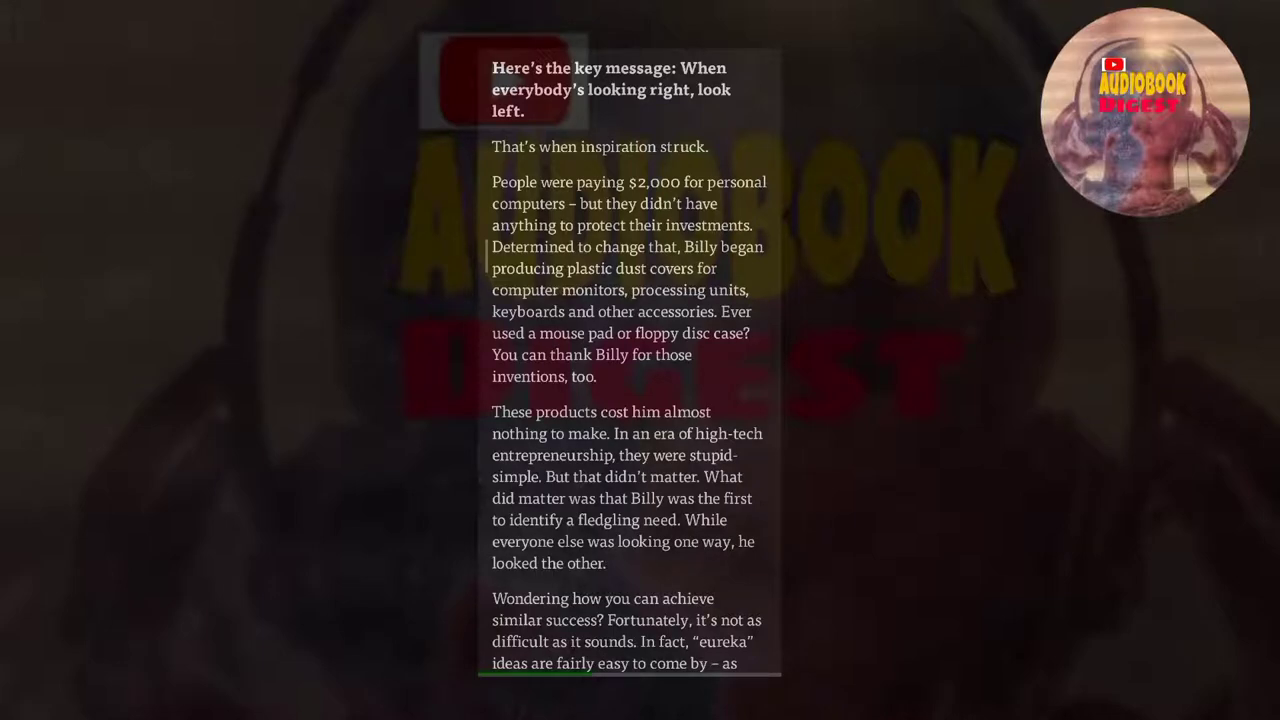
{"action": "scroll", "scroll_direction": "down", "scroll_amount": 3}
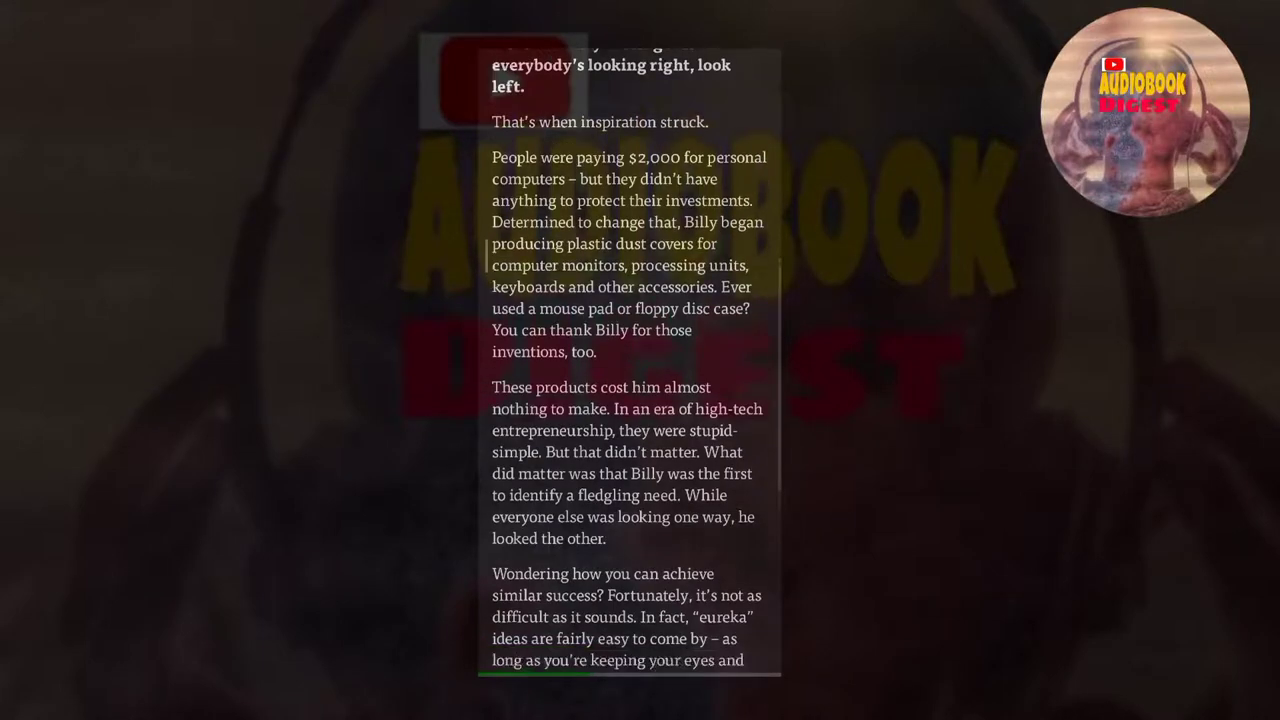
{"action": "scroll", "scroll_direction": "down", "scroll_amount": 3}
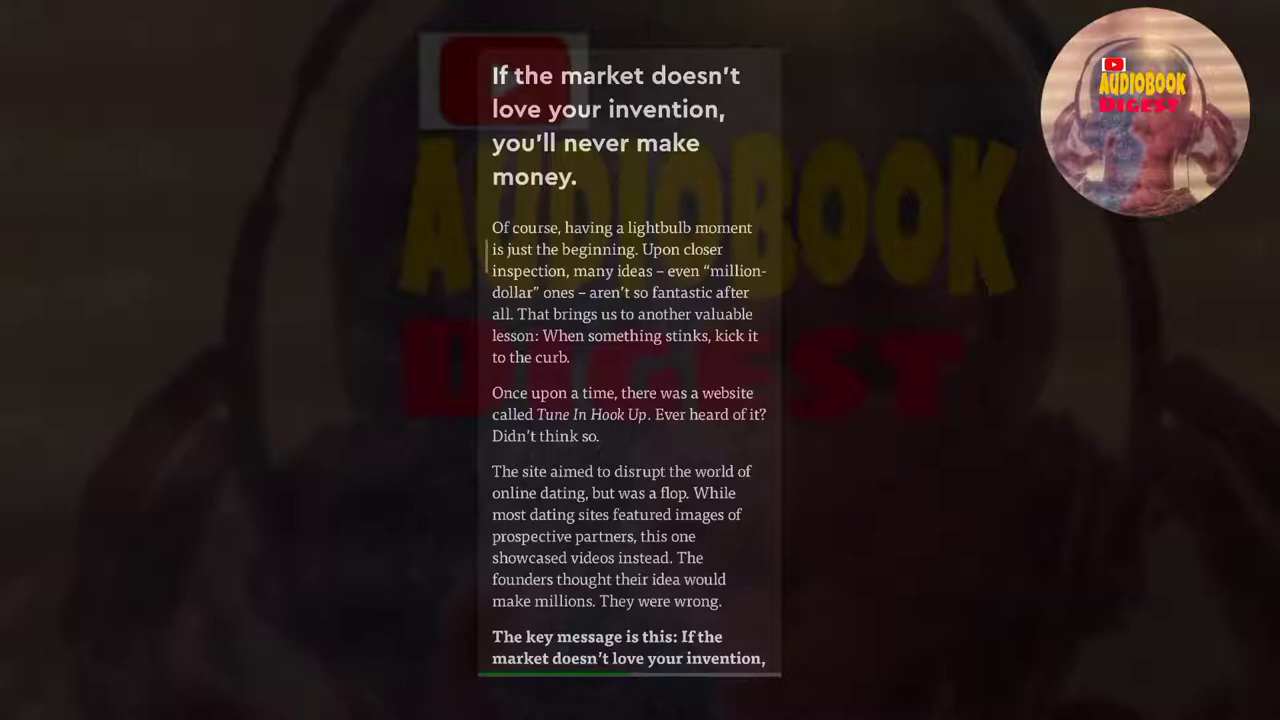
Scroll to the key message and the dating-site-to-YouTube pivot story, then Instagram's example
{"action": "scroll", "scroll_direction": "down", "scroll_amount": 3}
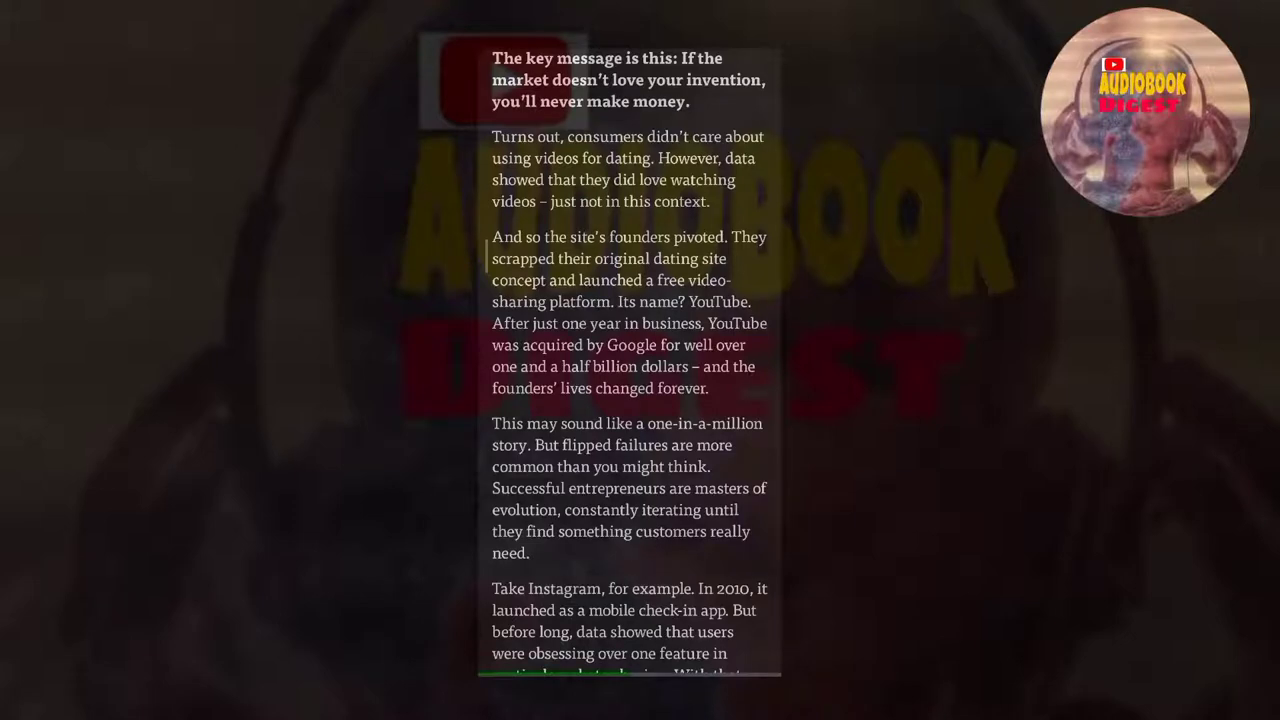
{"action": "scroll", "scroll_direction": "down", "scroll_amount": 3}
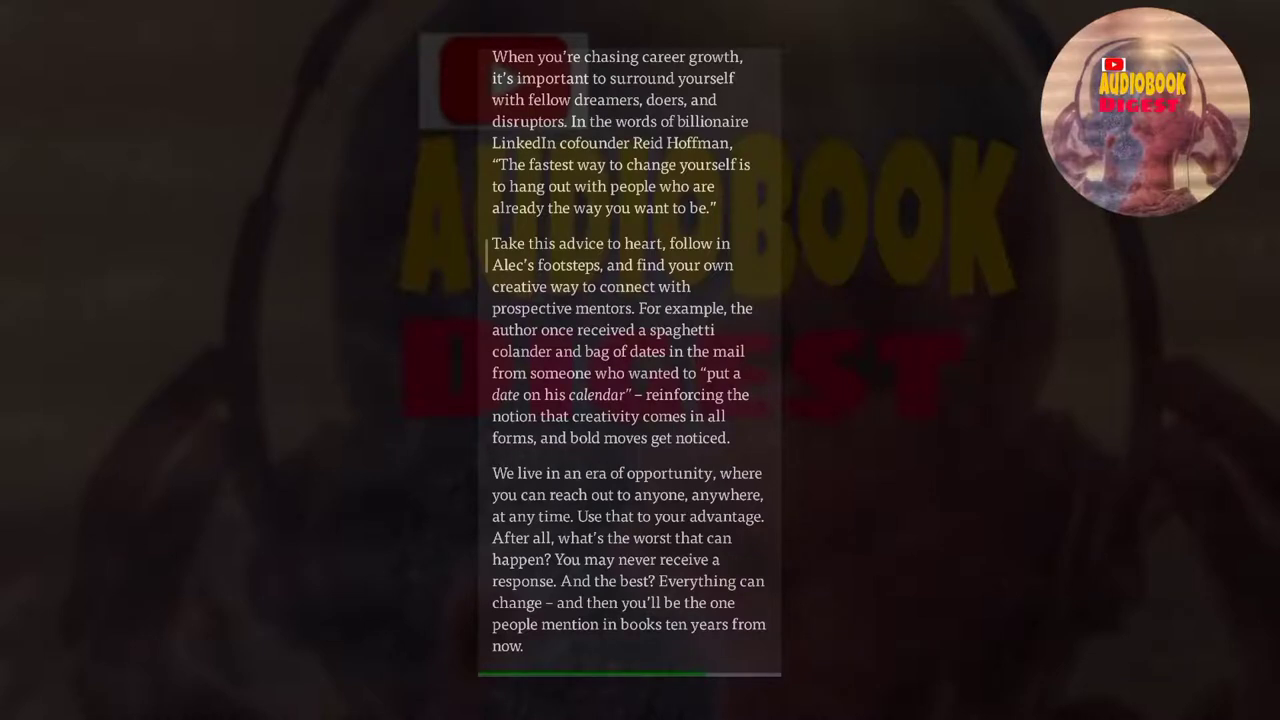
Advance to the mentoring chapter's lessons recap and the 'don't promise yourself tomorrow' key message
{"action": "left_click", "coordinate": [1105, 638]}
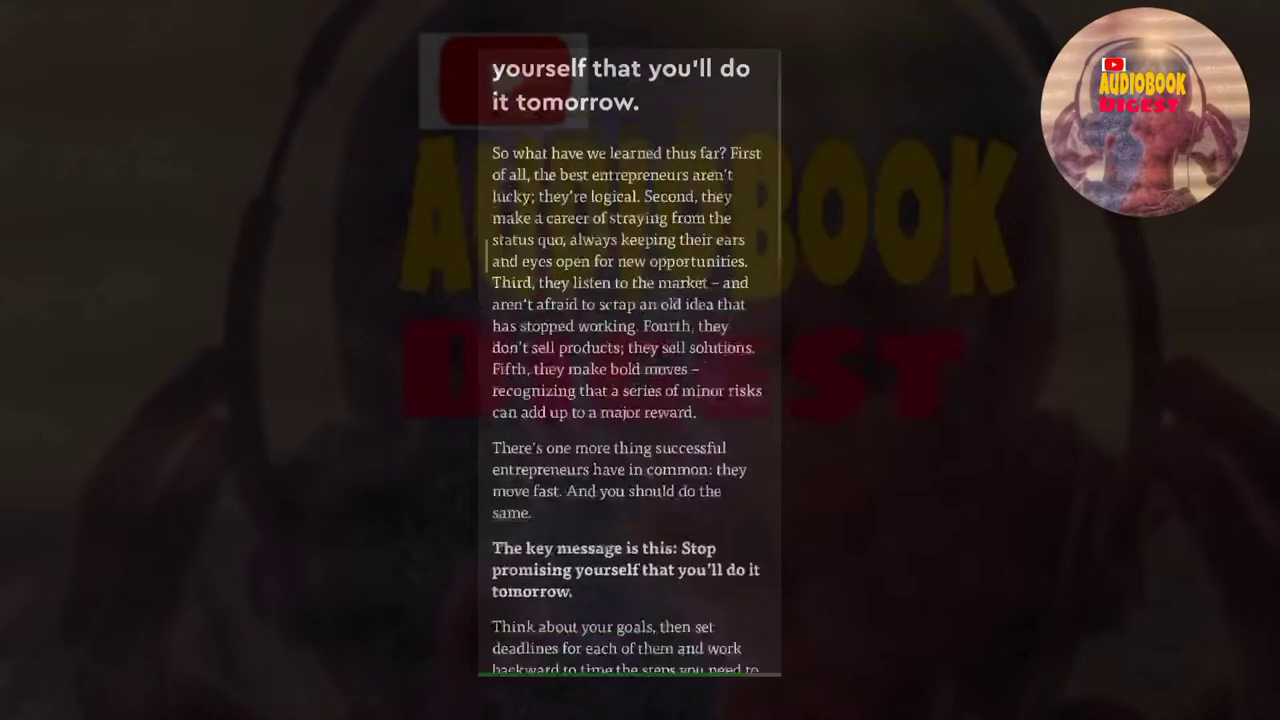
Scroll past the key message to Jim Carrey's $10 million check deadline example
{"action": "scroll", "scroll_direction": "down", "scroll_amount": 3}
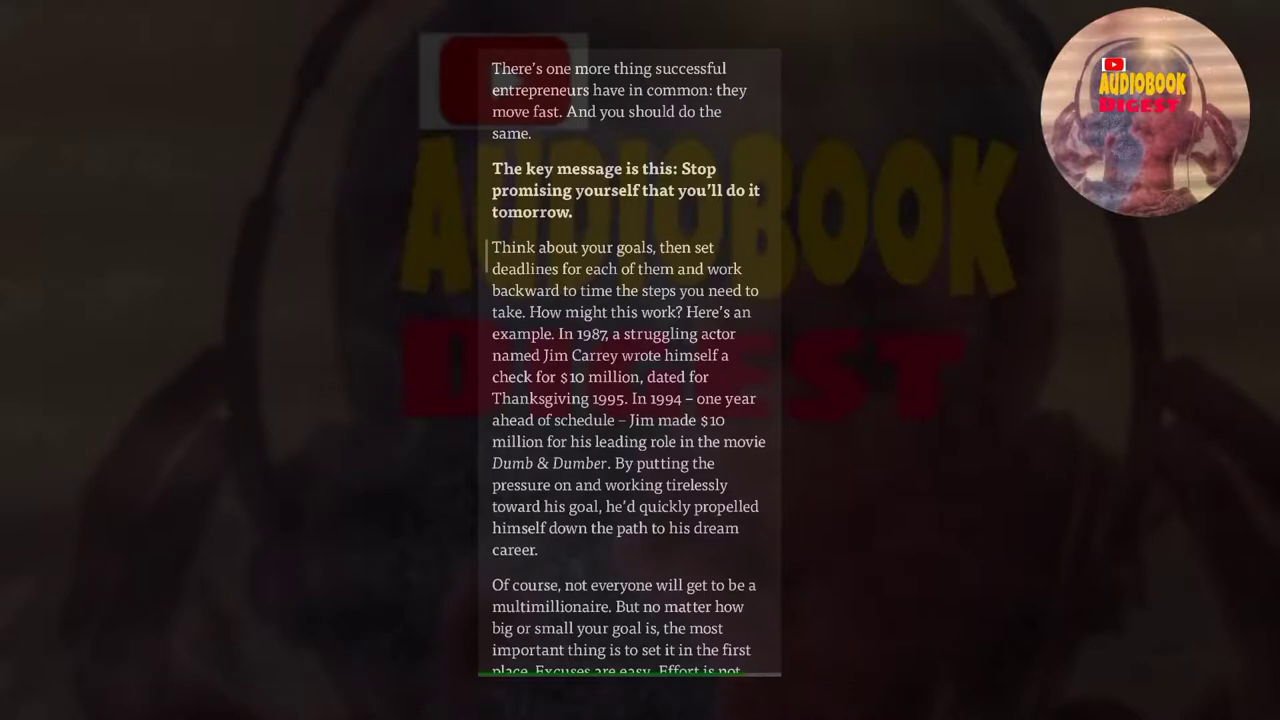
{"action": "scroll", "scroll_direction": "down", "scroll_amount": 3}
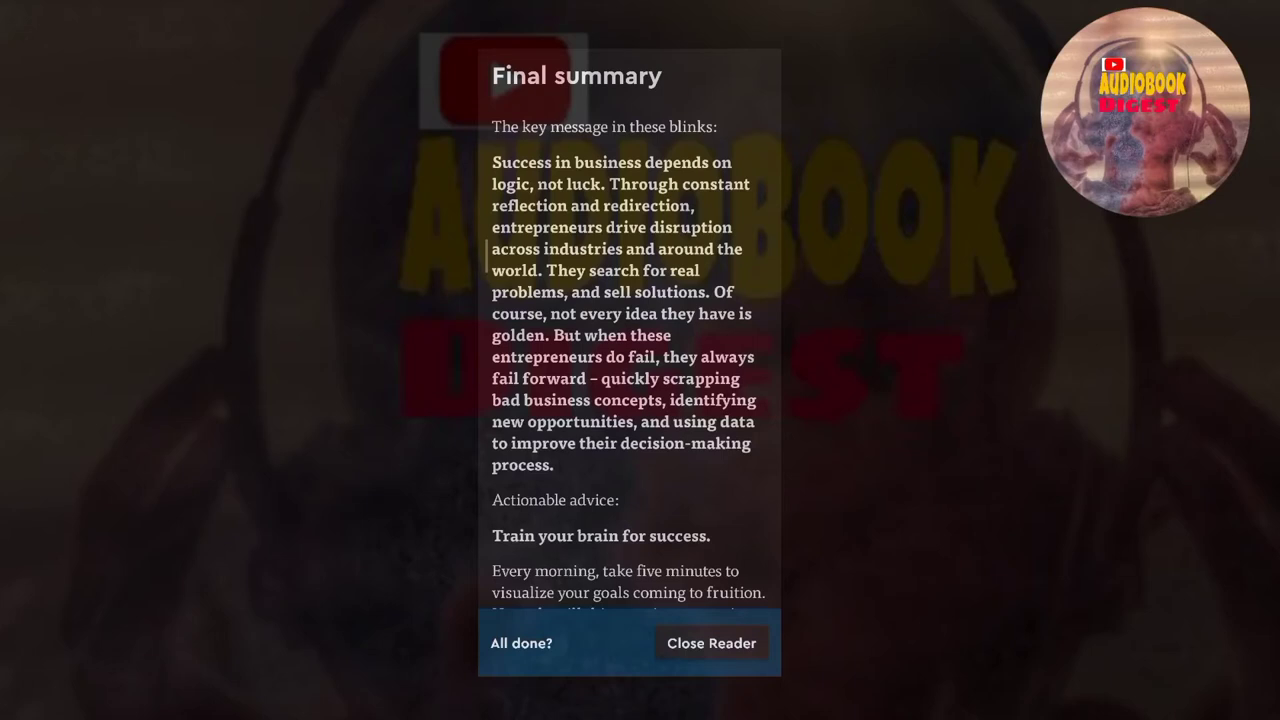
Scroll the Final summary through the morning goal visualization advice to the feedback section
{"action": "scroll", "scroll_direction": "down", "scroll_amount": 3}
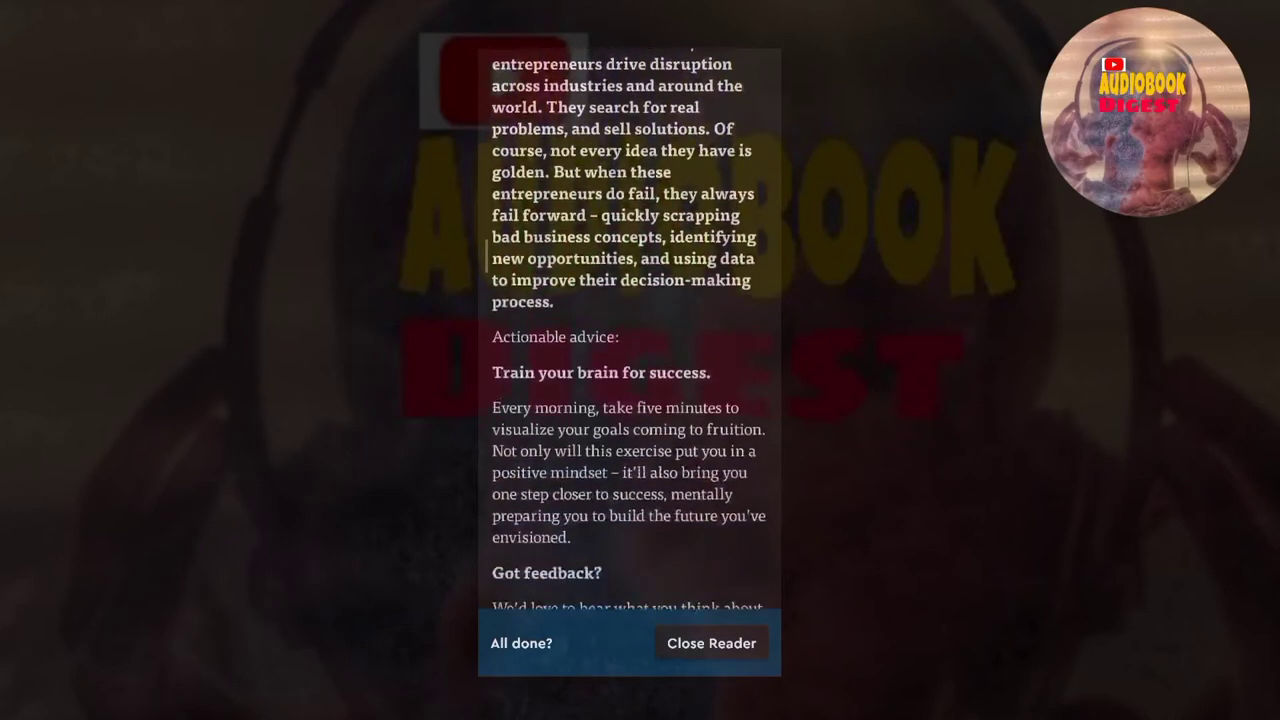